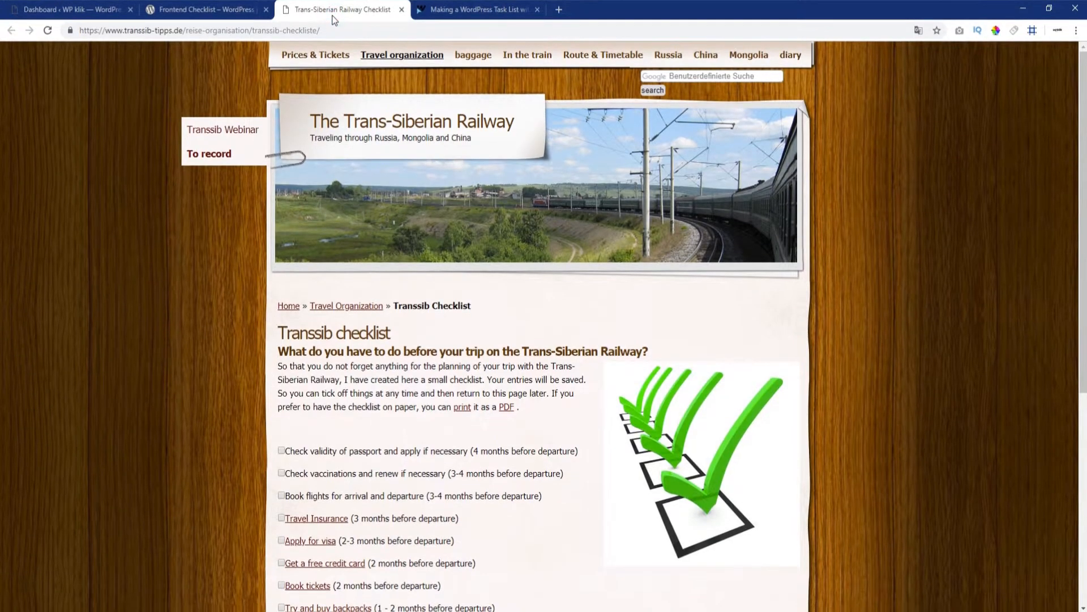
- Tick items on the Trans-Siberian checklist, view the Frontend Checklist plugin page, then reach the WordPress dashboard
scroll("down", 3)
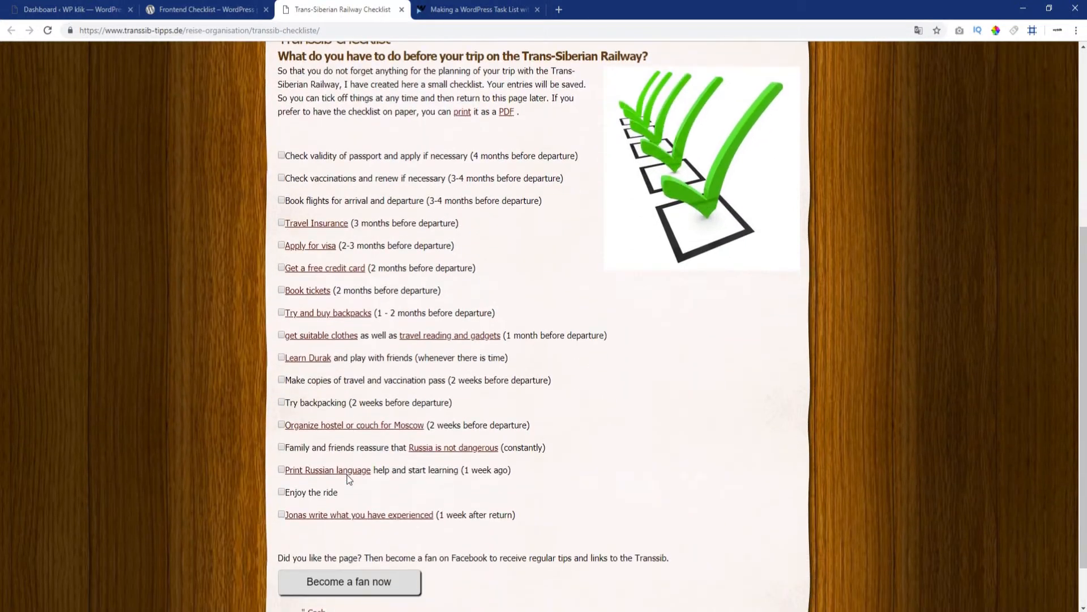
left_click(282, 178)
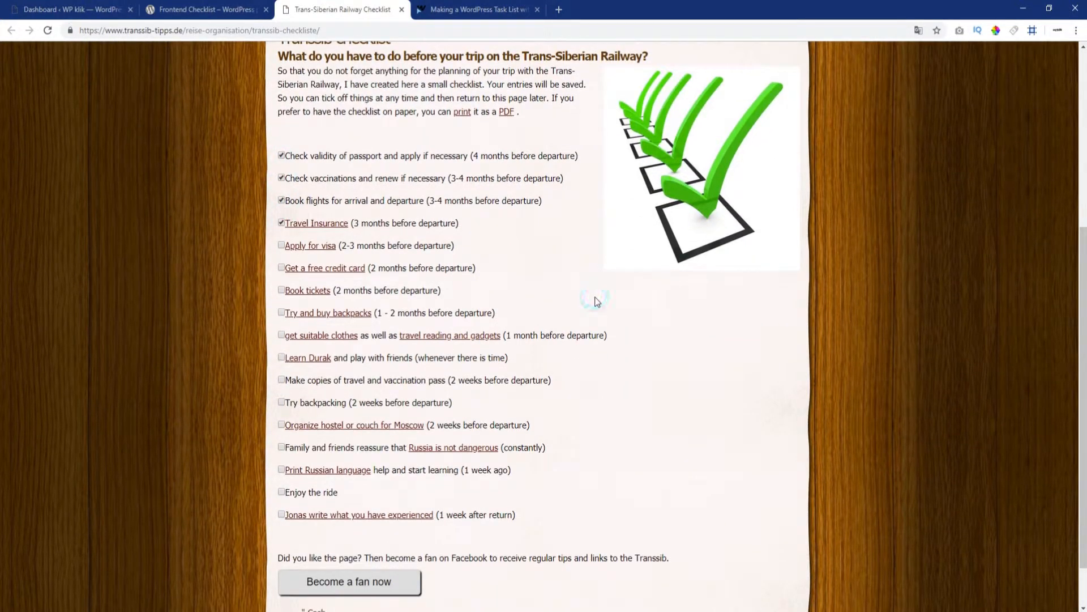
left_click(205, 9)
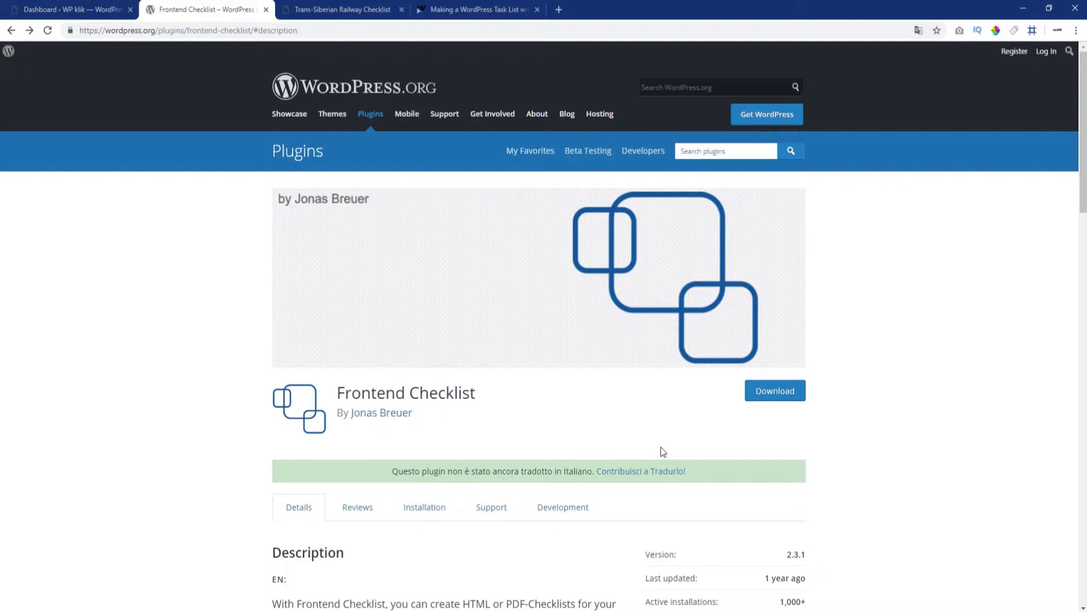
left_click(69, 9)
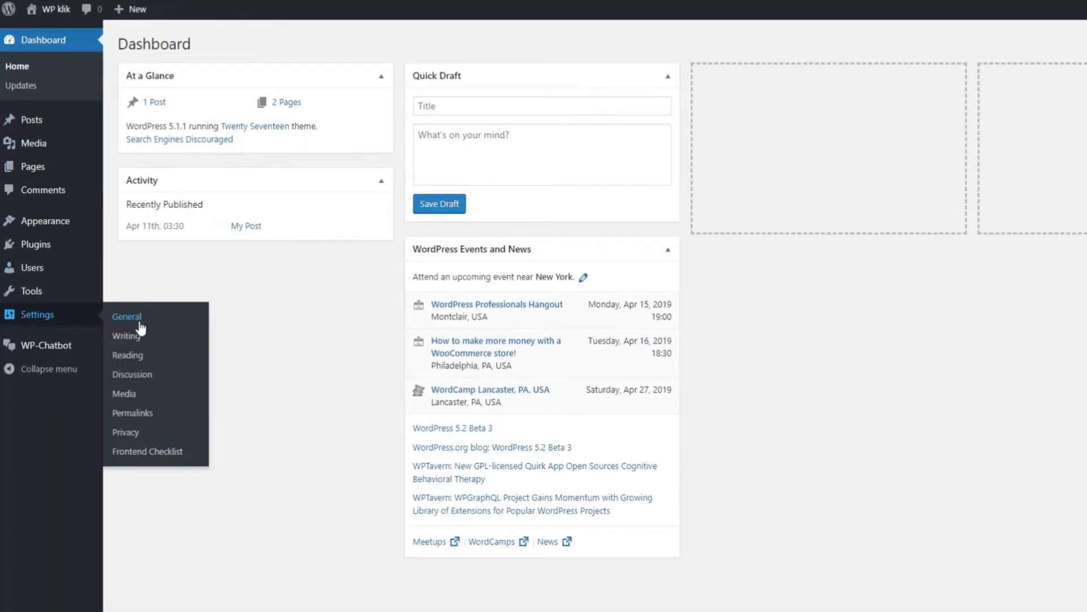
- Reach the Frontend Checklist settings page under Settings
left_click(147, 452)
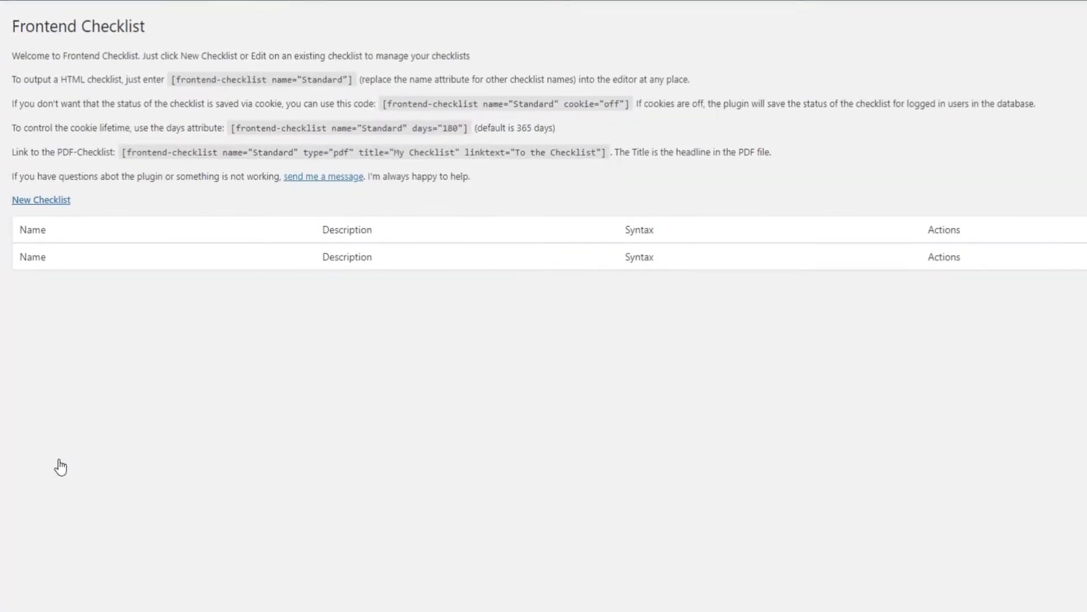
mouse_move(637, 96)
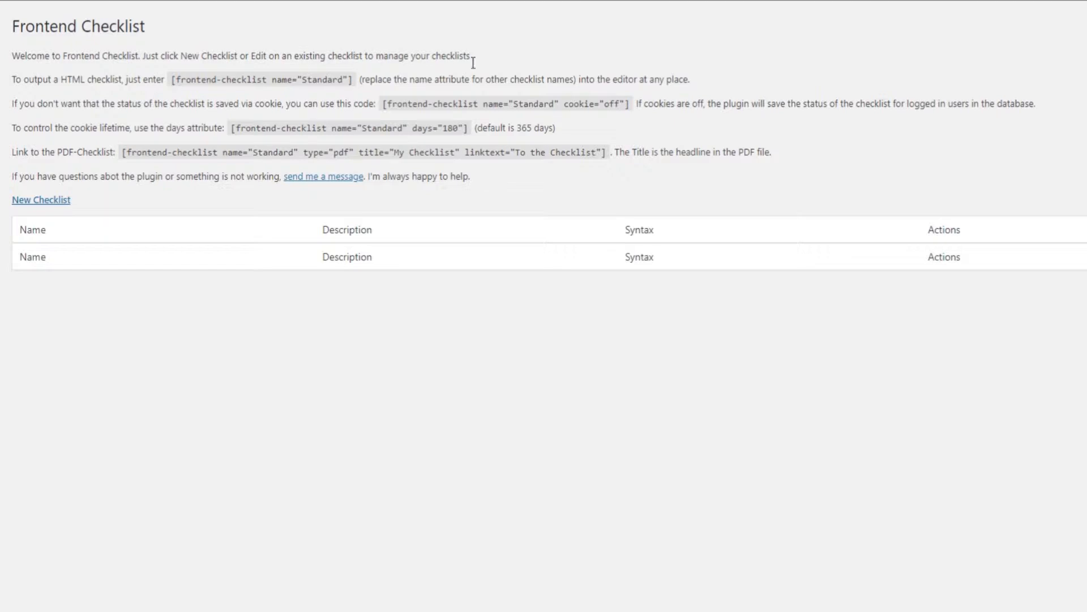
mouse_move(493, 201)
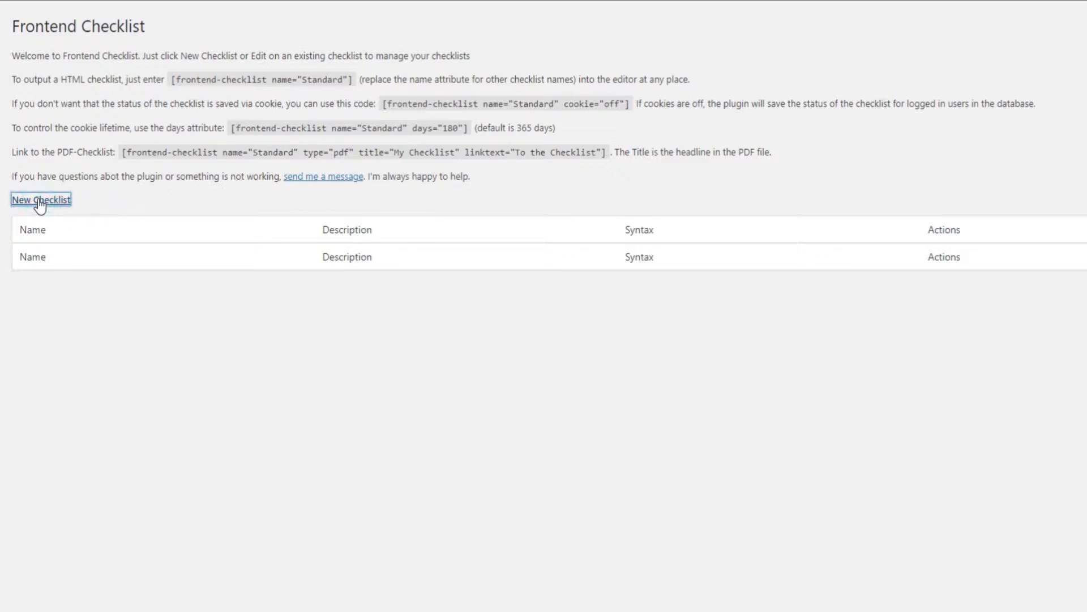
- Start a new checklist named Checklist 1 with the suggested test description
left_click(41, 200)
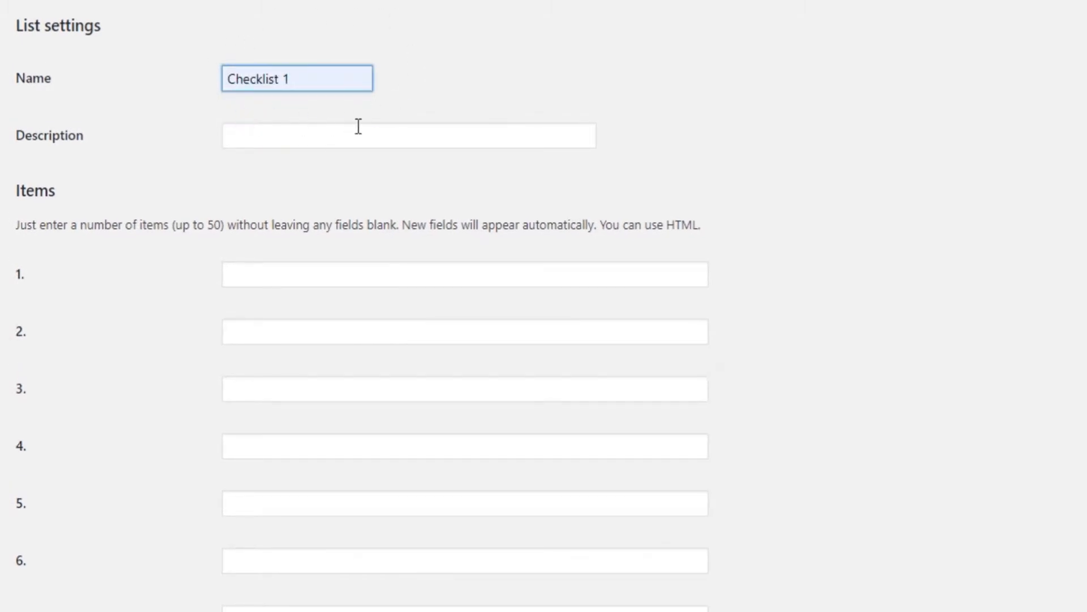
left_click(408, 135)
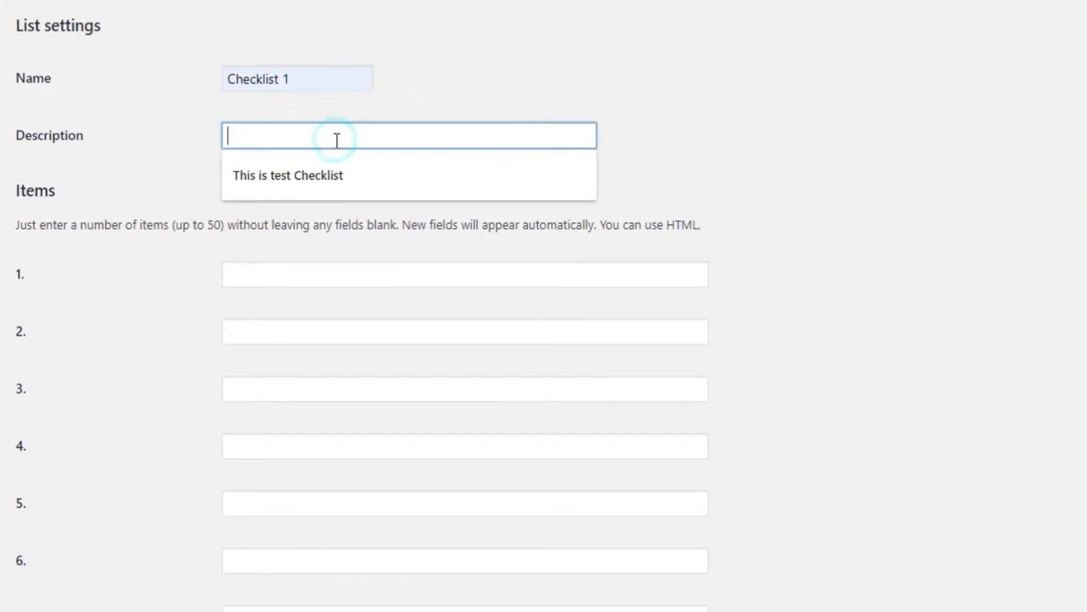
left_click(286, 175)
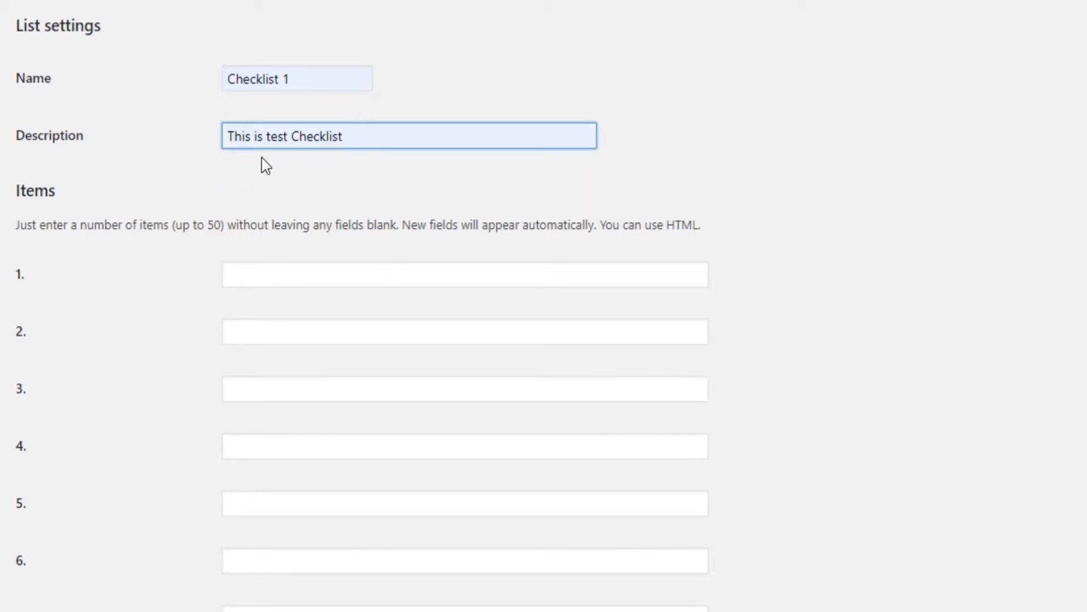
mouse_move(330, 194)
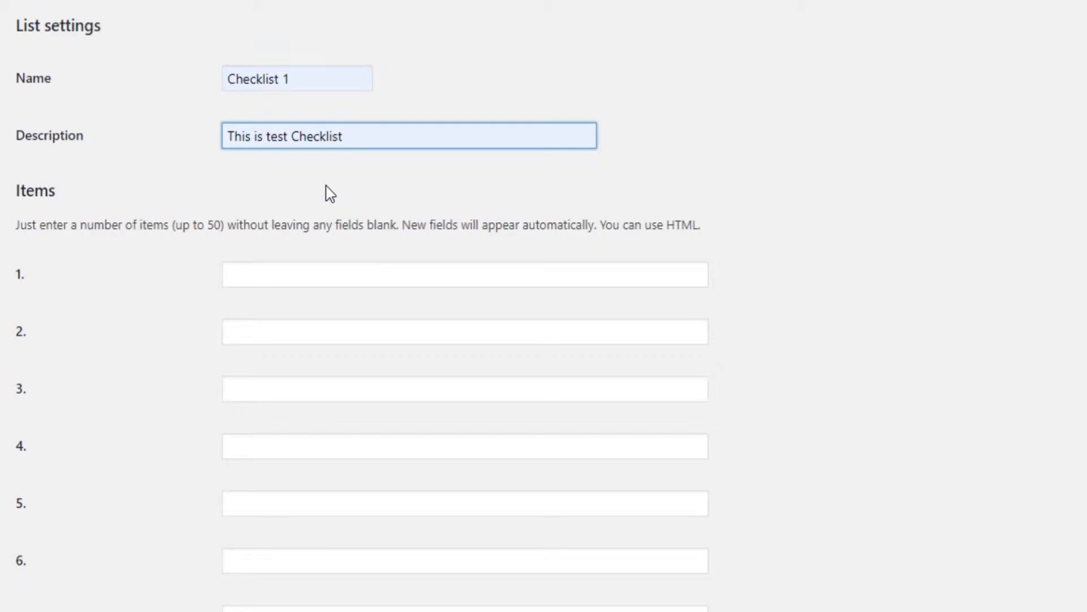
- Enter four items: <b>Item 1</b>, <i>Item 1</i>, item and item
left_click(464, 274)
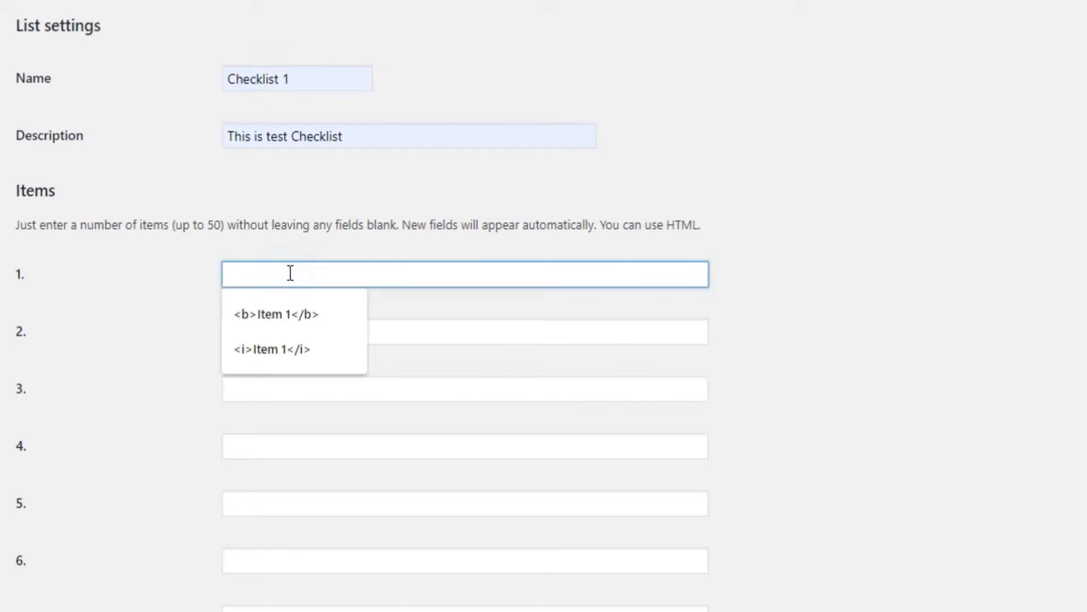
left_click(277, 314)
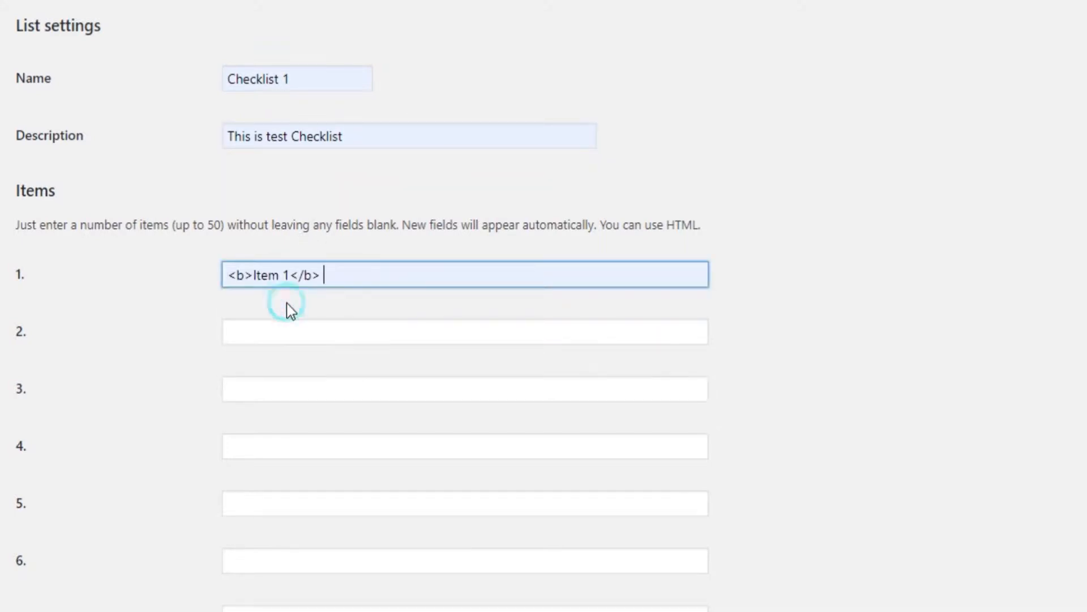
type("<i>Item 1</i>")
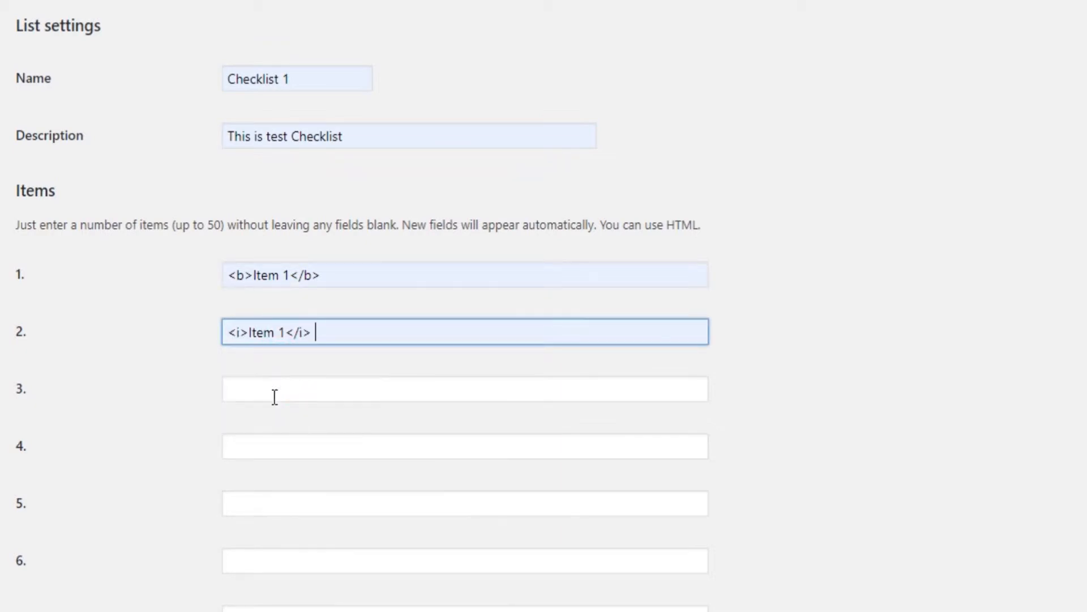
type("i")
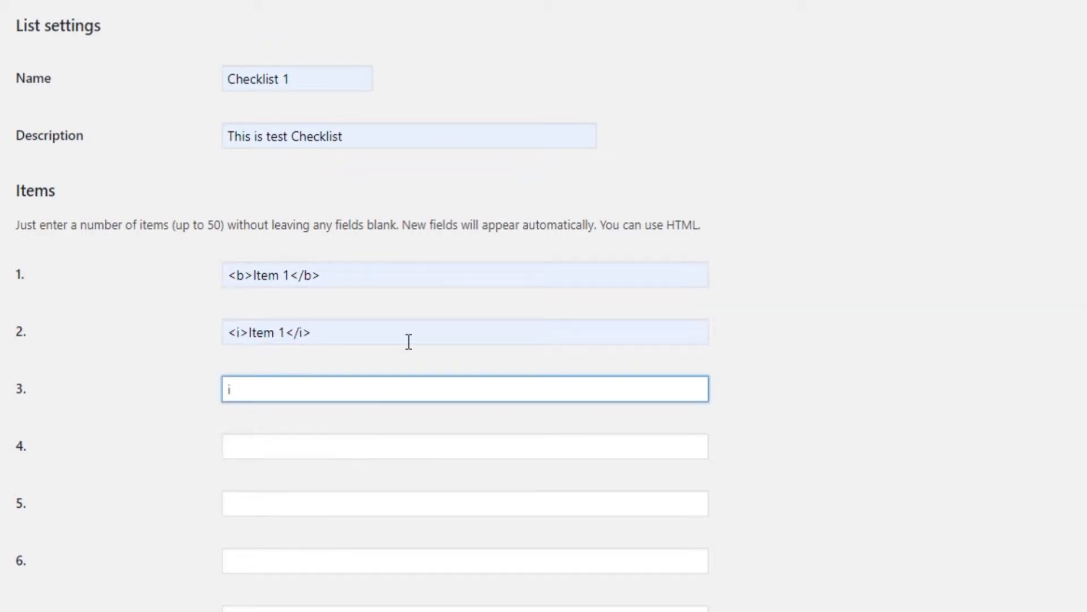
type("item")
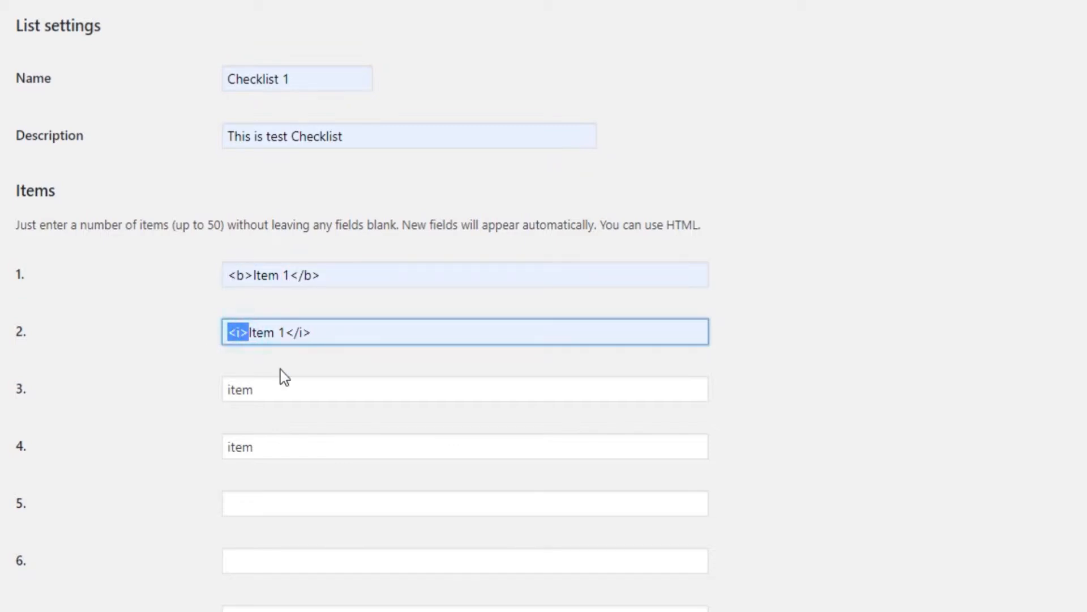
scroll("down", 3)
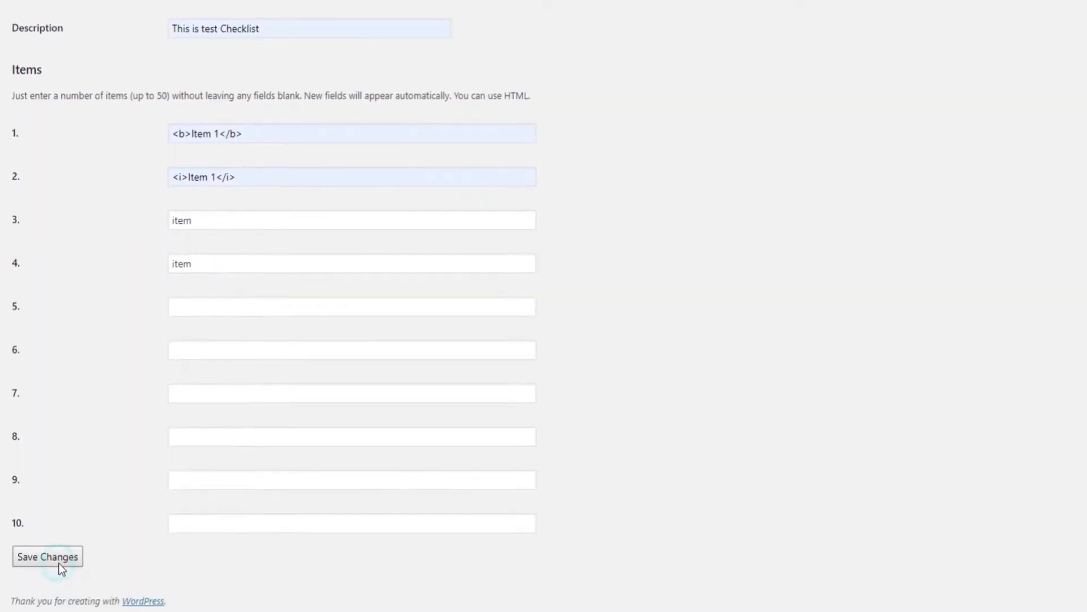
- Save Checklist 1 and create a 'Checklist Page' draft containing [frontend-checklist name="Checklist 1"]
left_click(48, 556)
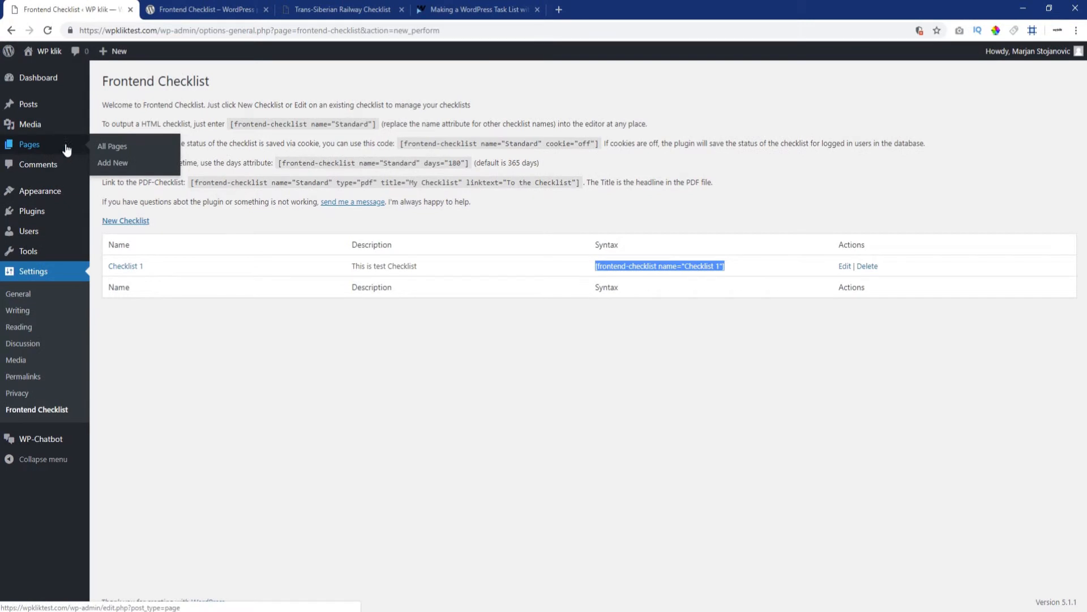
left_click(112, 162)
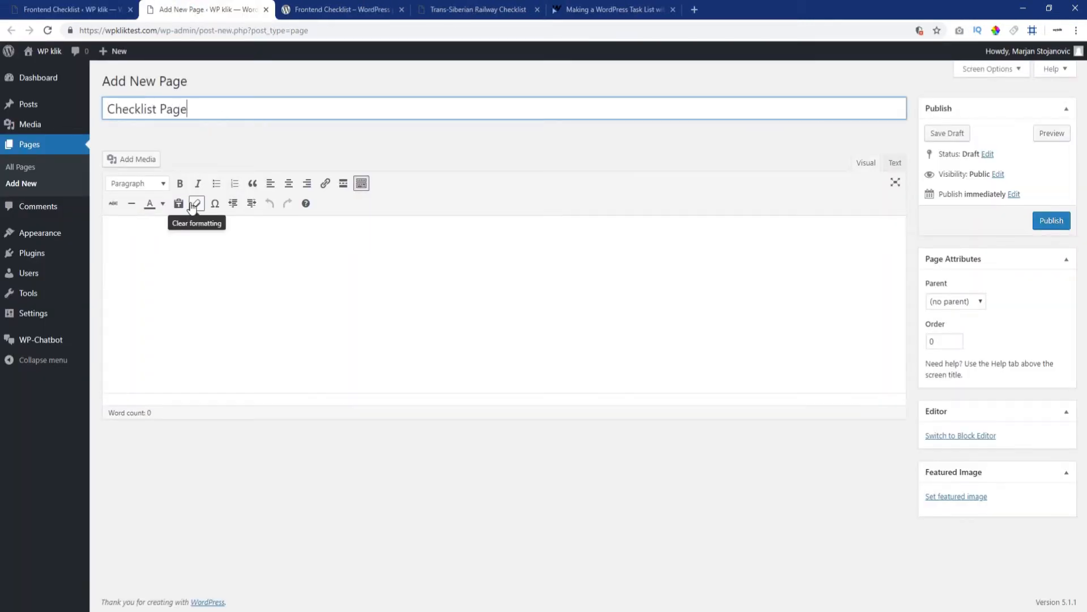
type("[frontend-checklist name=\"Checklist 1\"]")
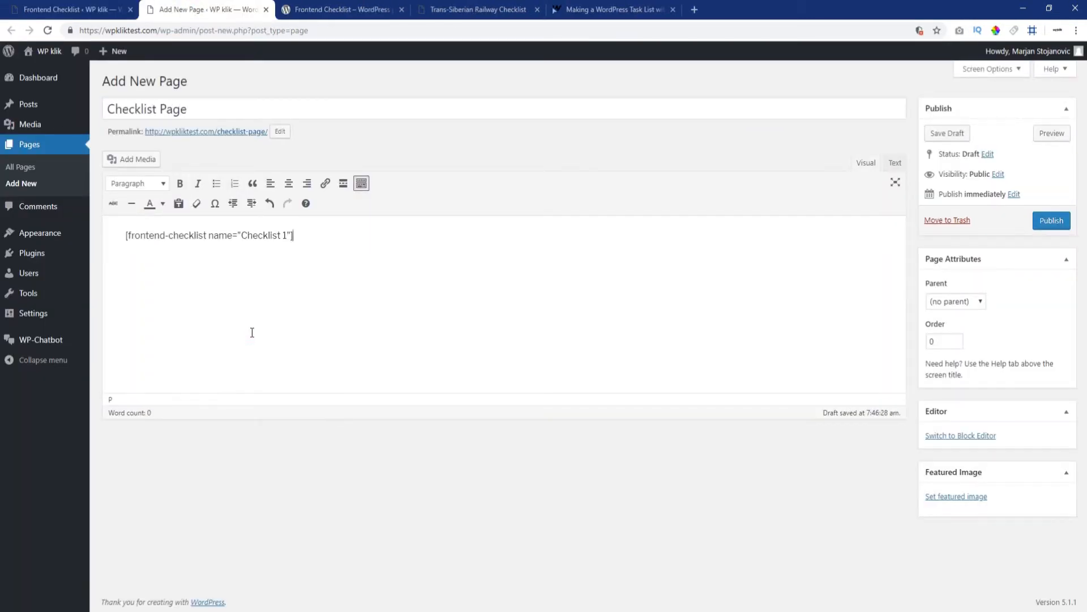
left_click(65, 9)
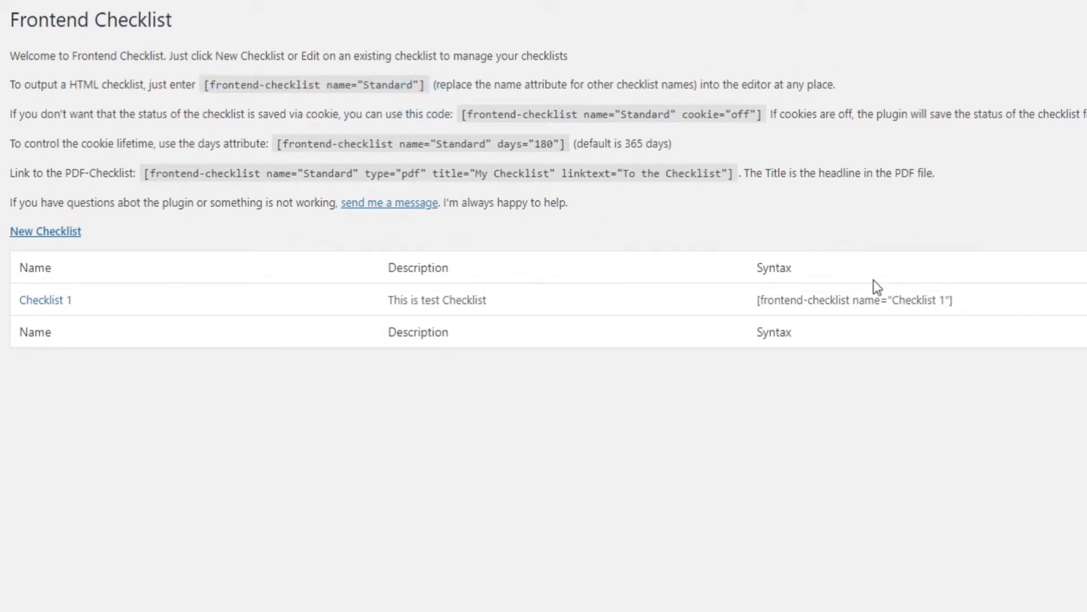
mouse_move(372, 78)
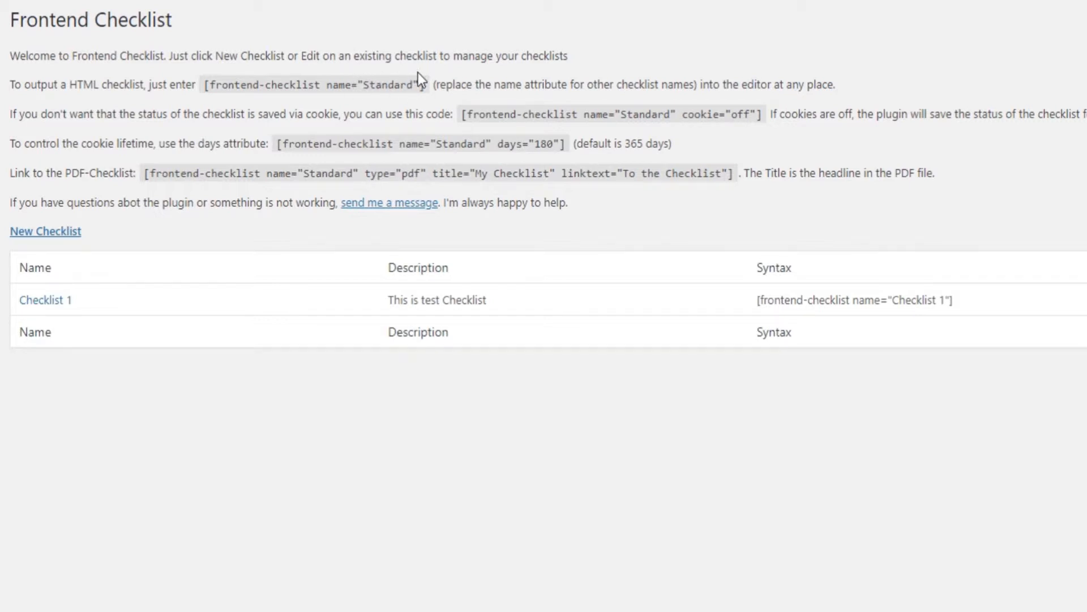
mouse_move(445, 84)
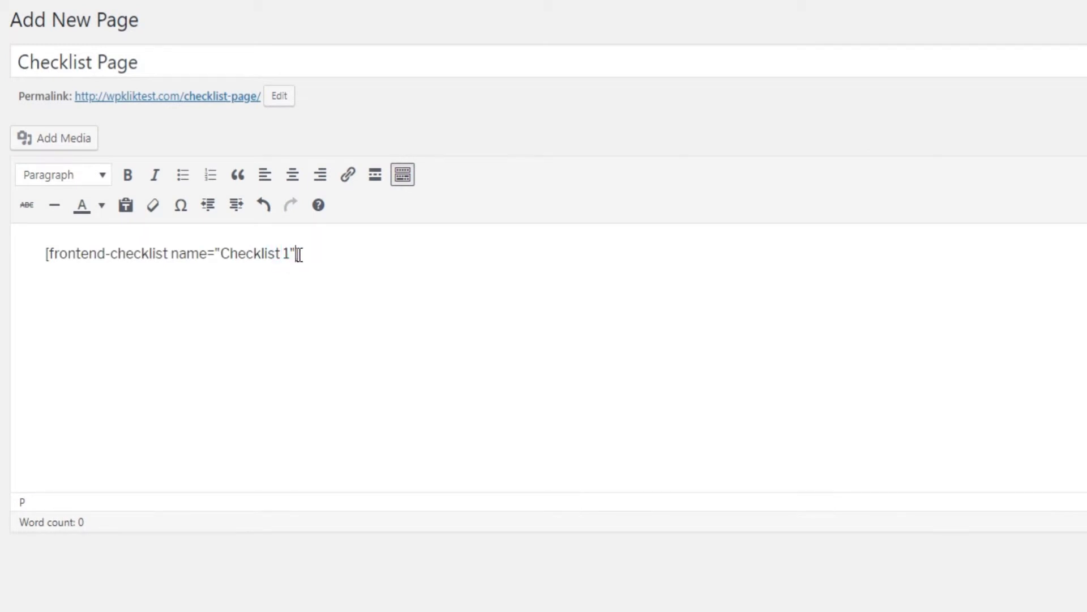
- Add a cookie="off" attribute to the shortcode and change its value to on
type("cookie=\"off\"")
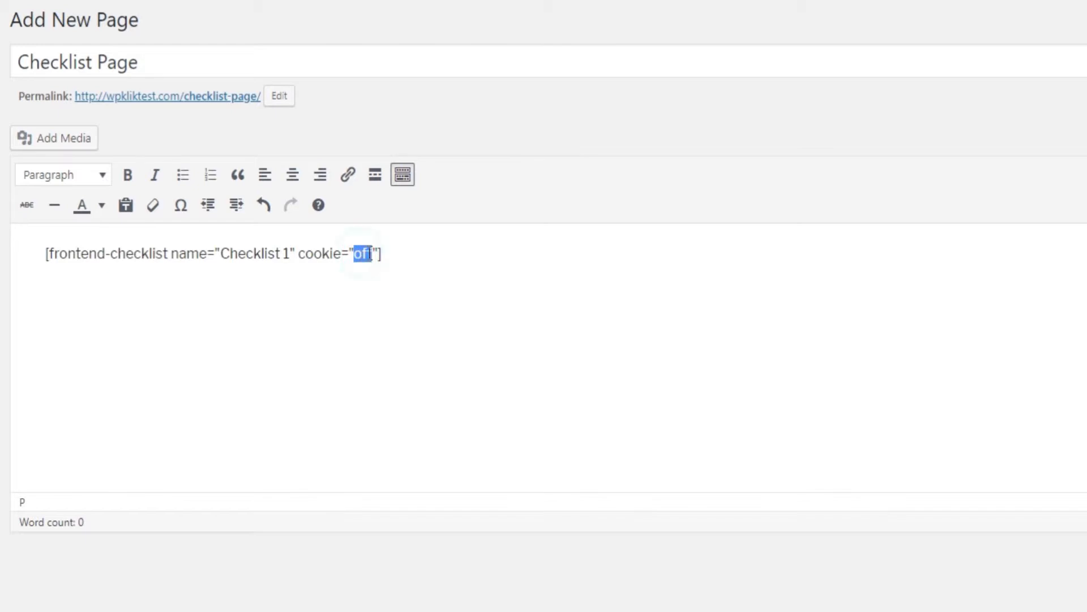
type("on")
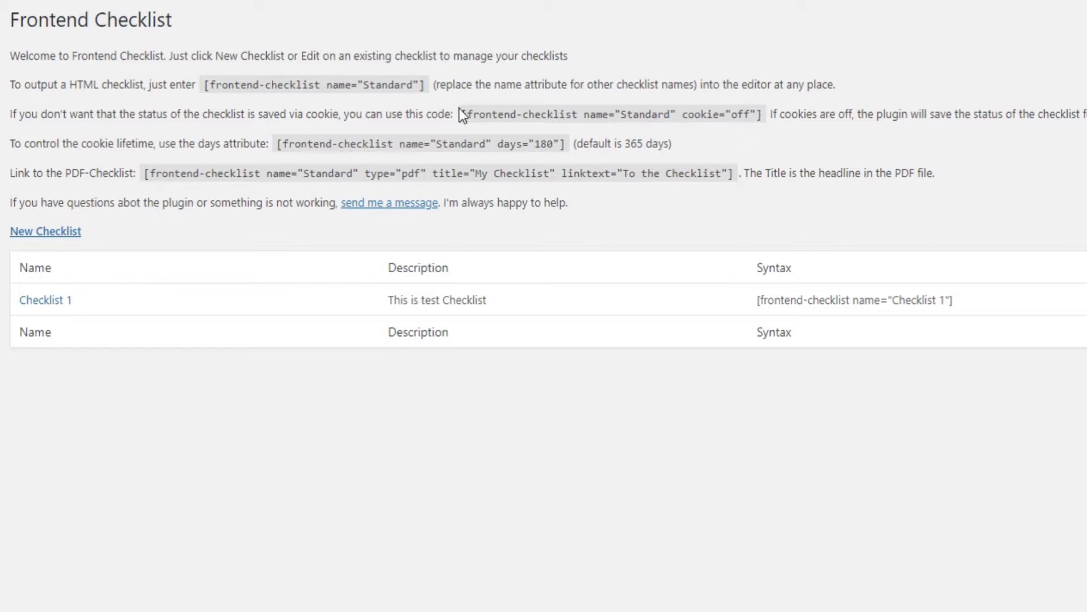
- Copy the days="180" attribute from the plugin instructions into the page's shortcode
left_click_drag(464, 114, 759, 113)
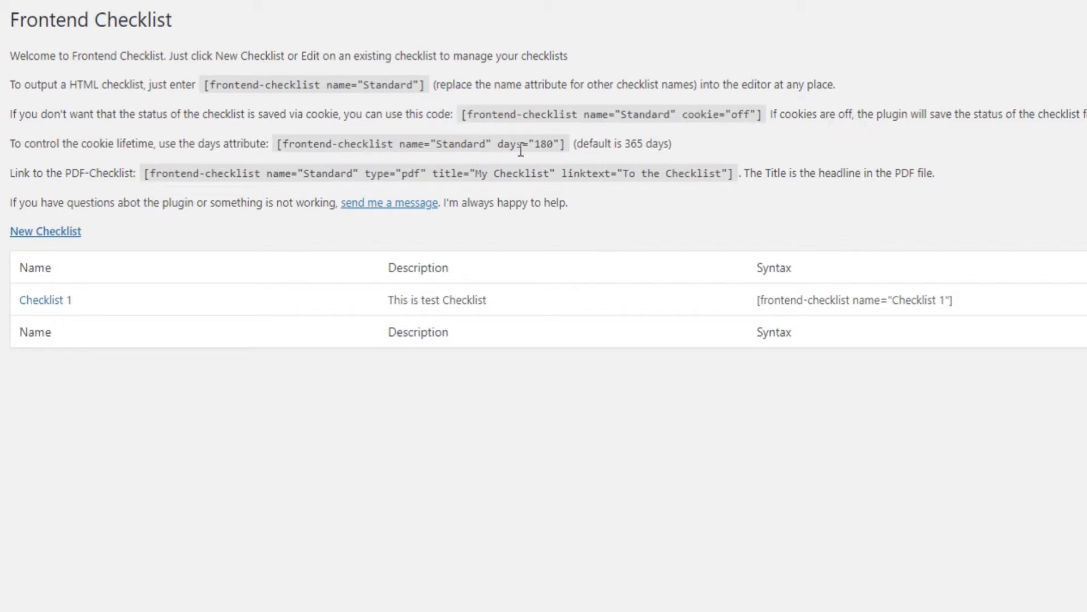
right_click(526, 144)
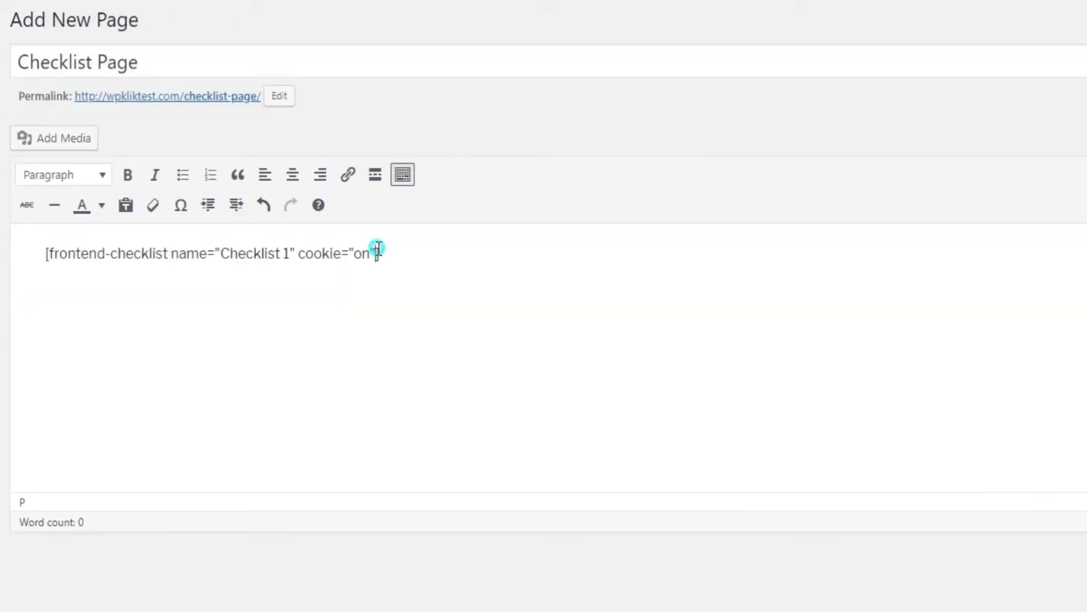
type("days=\"180\"]")
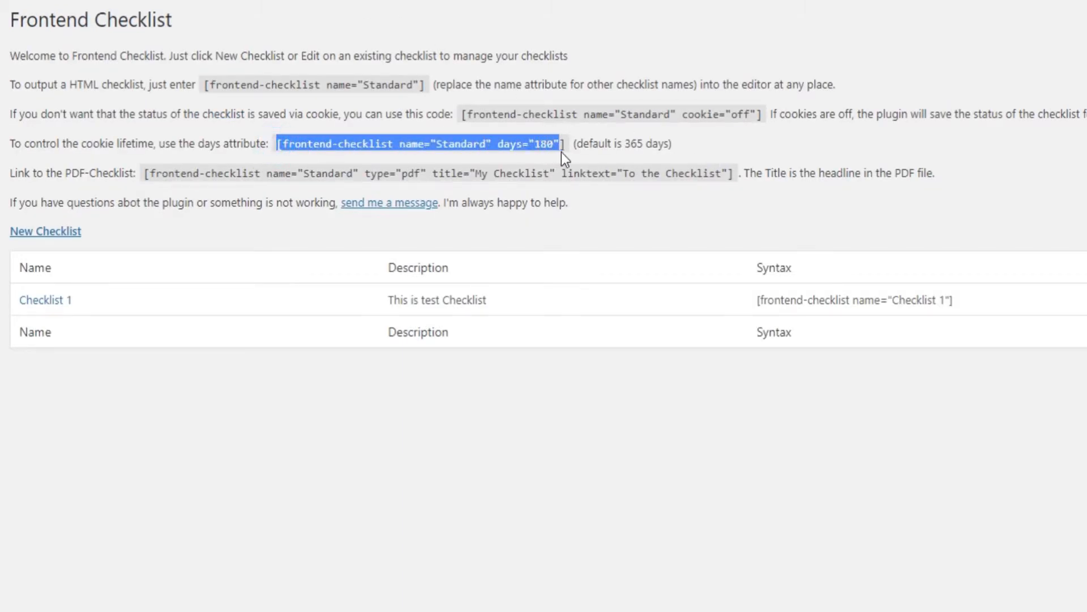
left_click(759, 149)
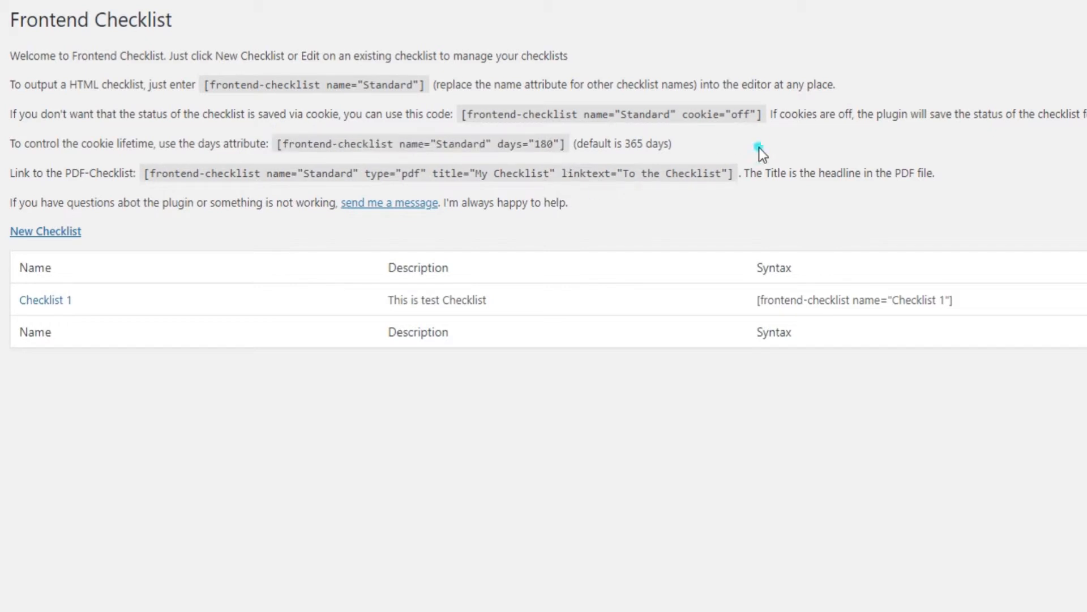
mouse_move(502, 172)
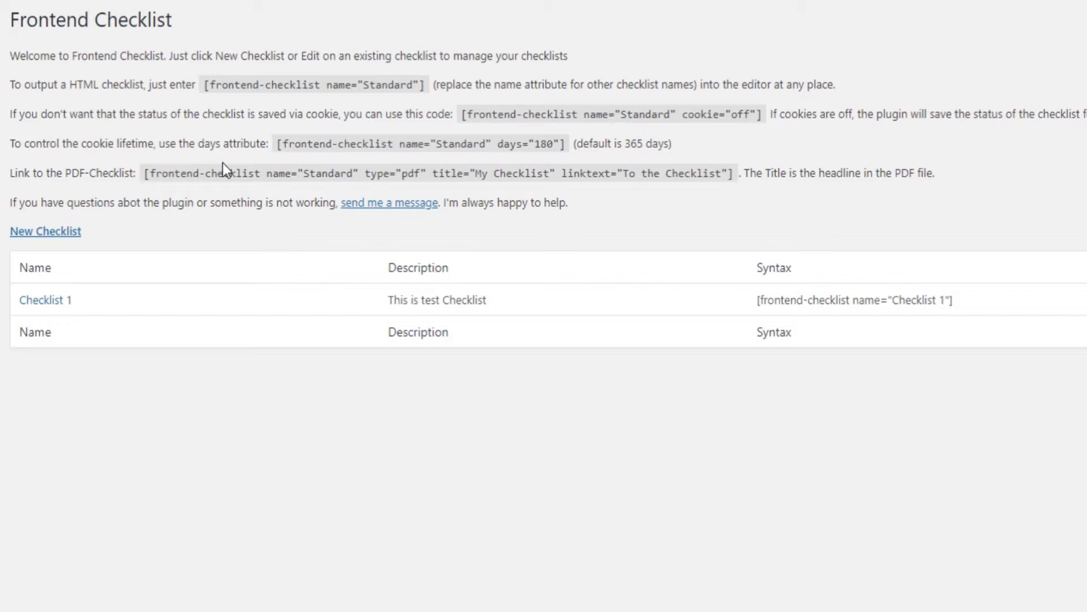
- Copy the PDF attributes type="pdf" title="My Checklist" linktext="To the Checklist" from the instructions
left_click_drag(364, 172, 715, 172)
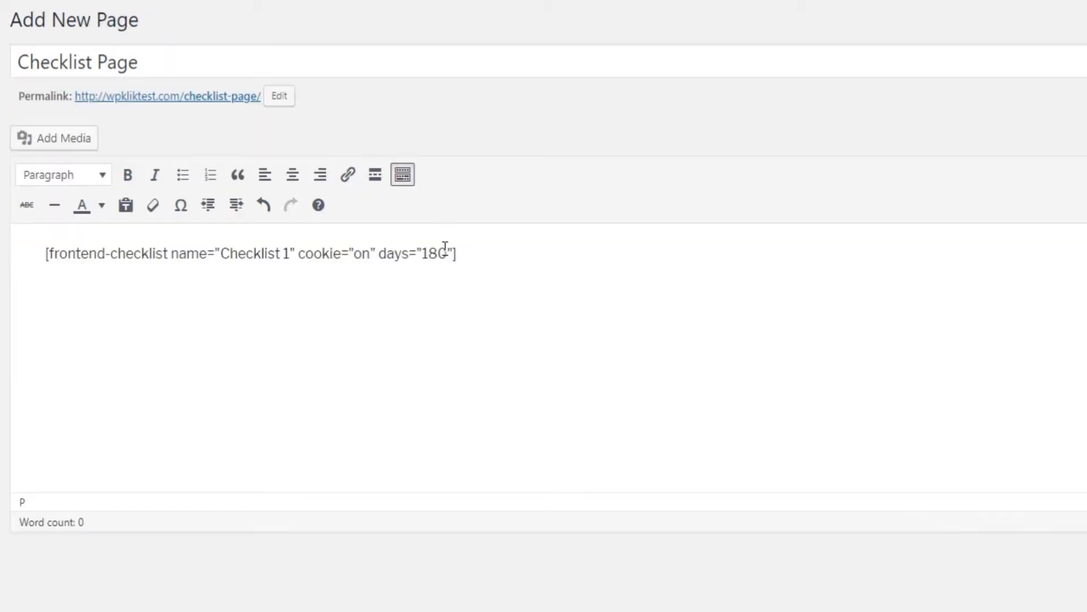
type("type=\"pdf\" title=\"My Checklist\" linktext=\"To the Checklist\"")
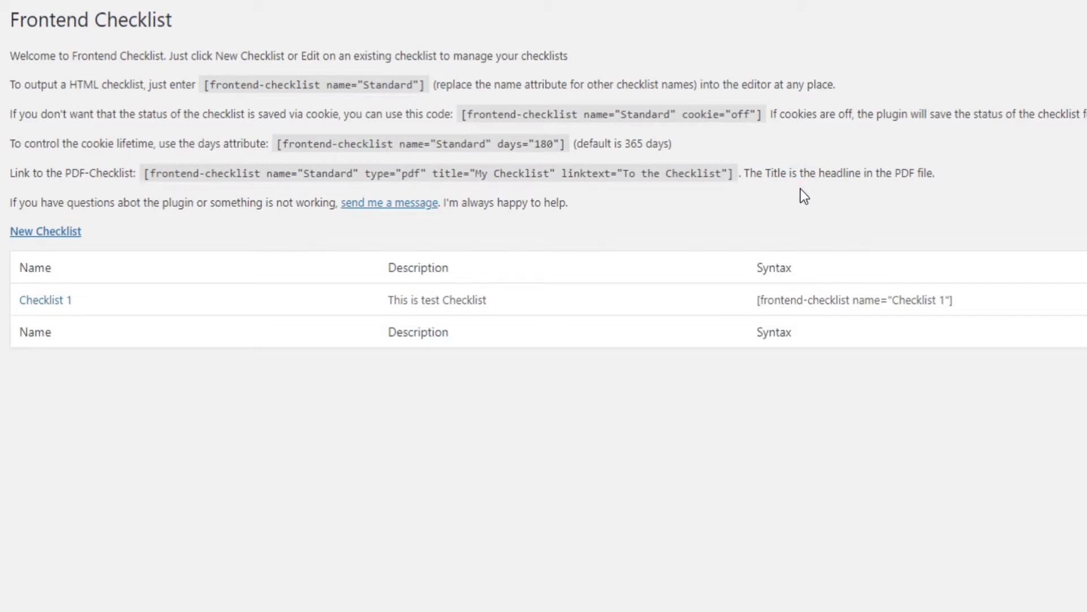
left_click(141, 175)
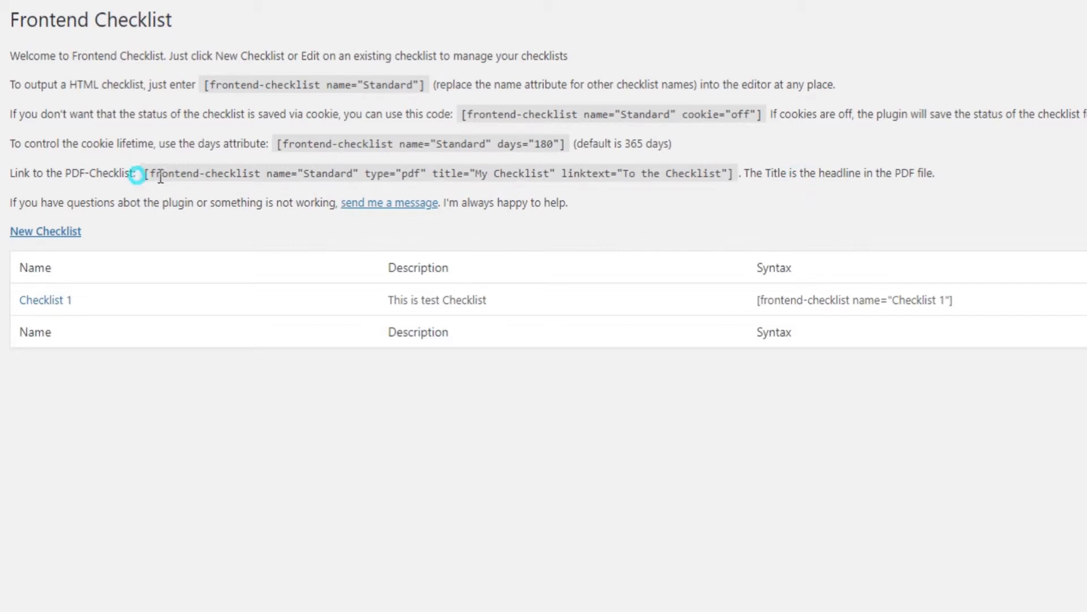
left_click_drag(143, 172, 728, 172)
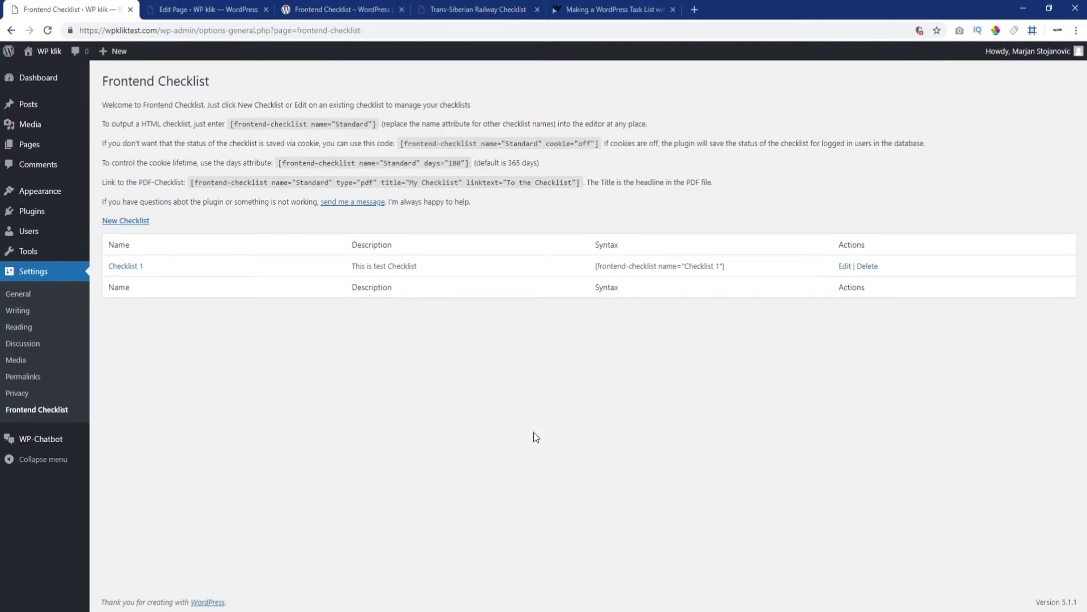
mouse_move(145, 317)
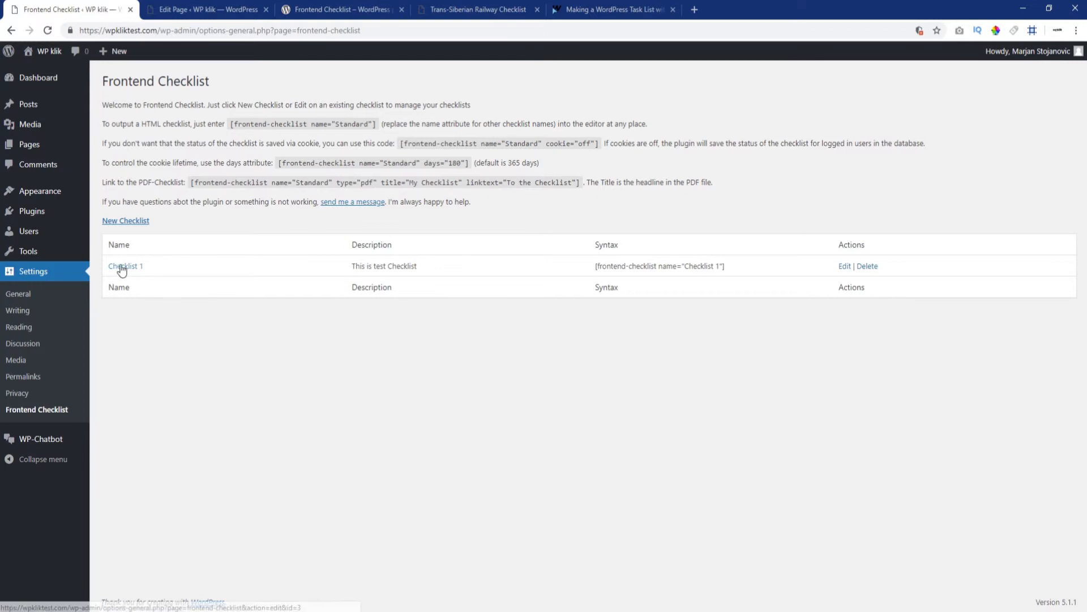
- Wrap each Checklist 1 item in <span class="myclist"> and save the changes
left_click(124, 265)
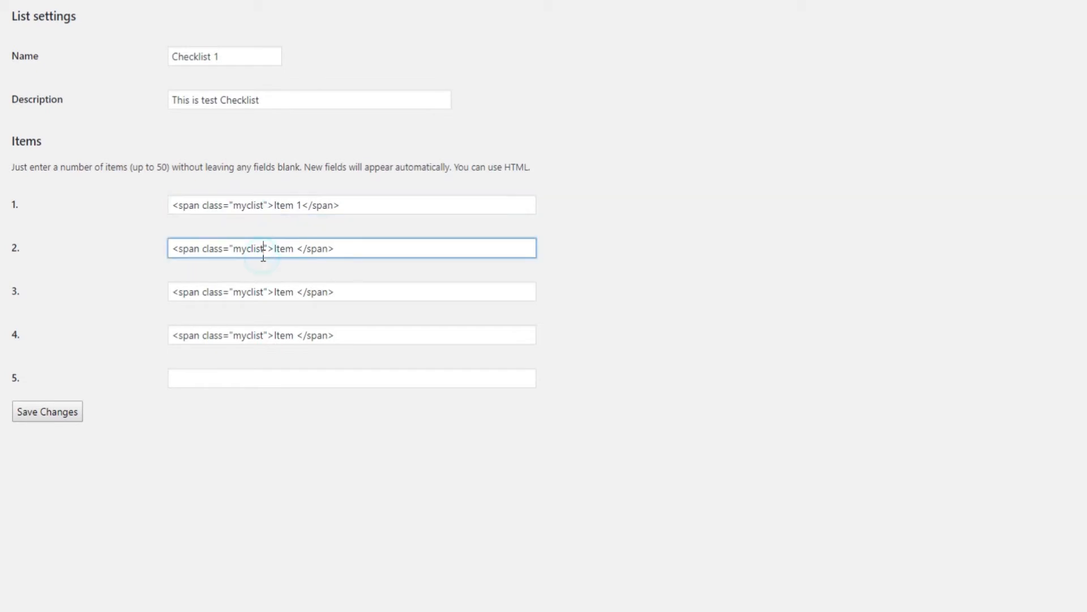
left_click(46, 411)
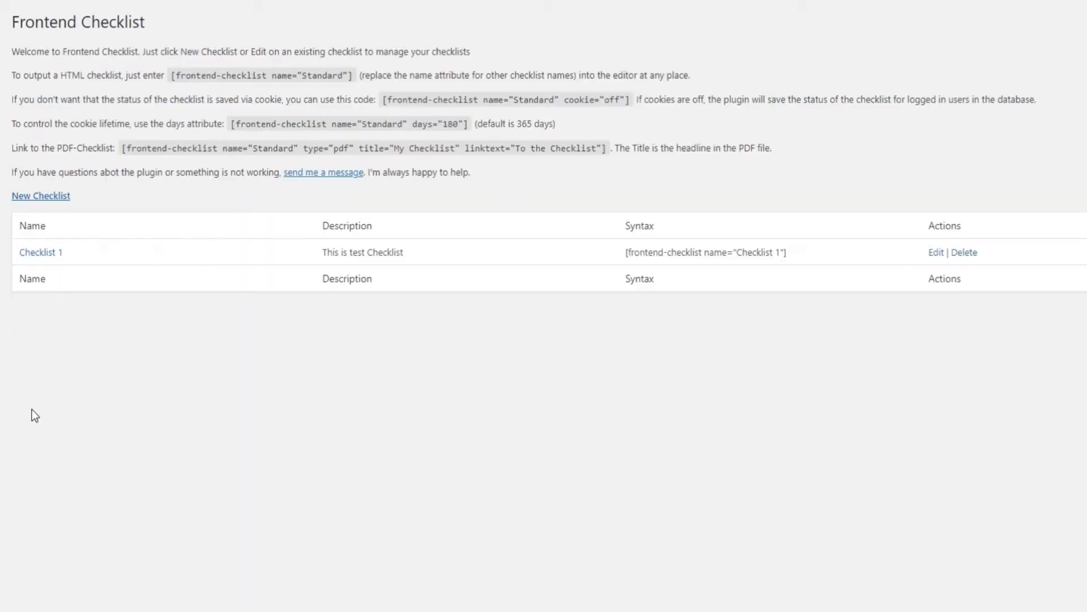
mouse_move(625, 385)
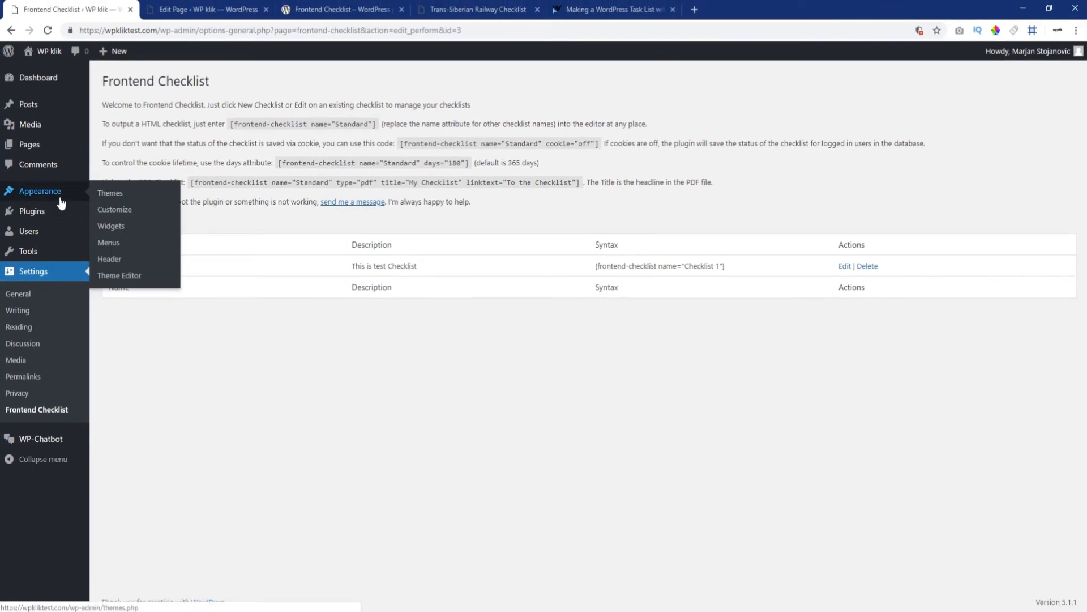
- Reach the Customizer's empty Additional CSS editor via Appearance > Customize
left_click(113, 208)
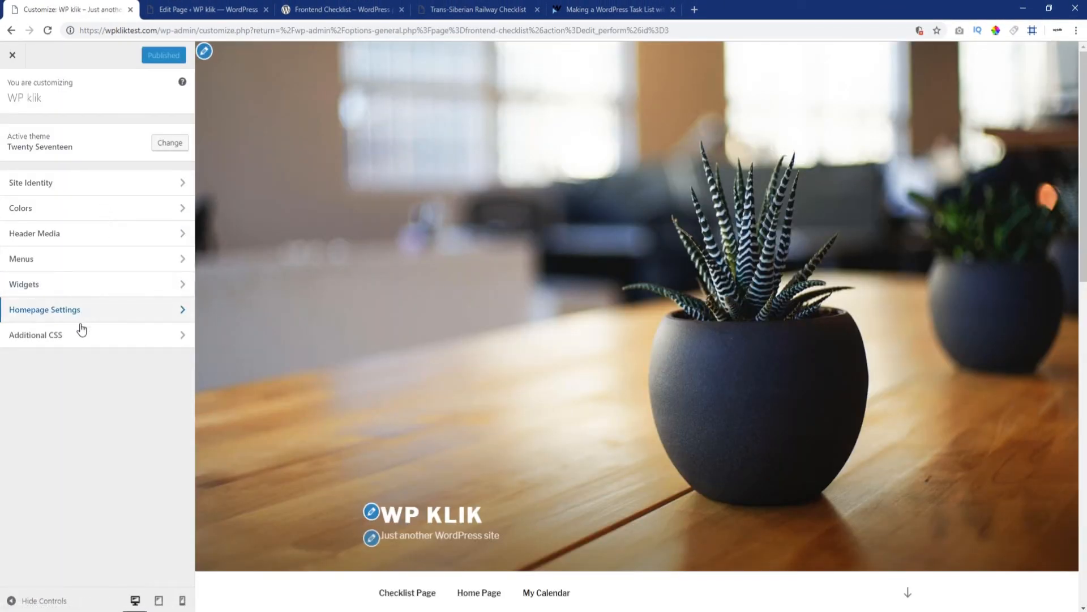
left_click(35, 334)
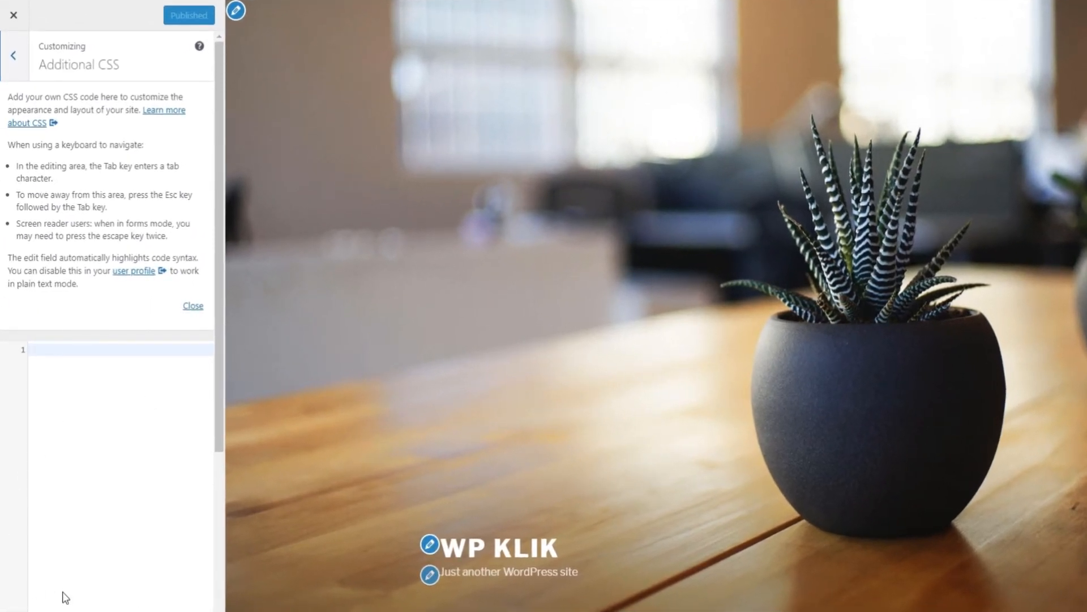
scroll("down", 3)
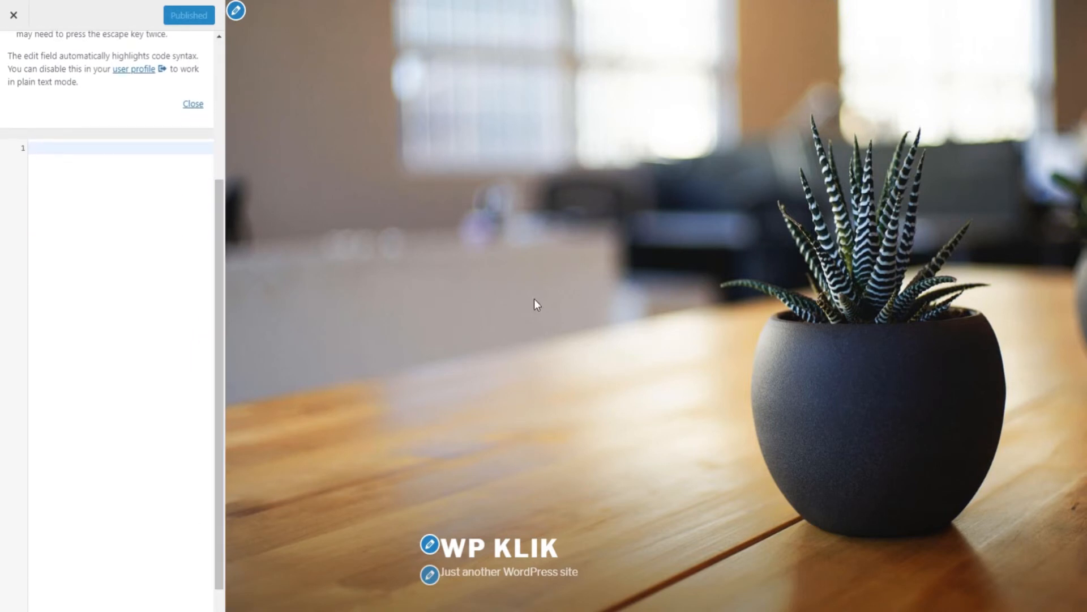
scroll("down", 3)
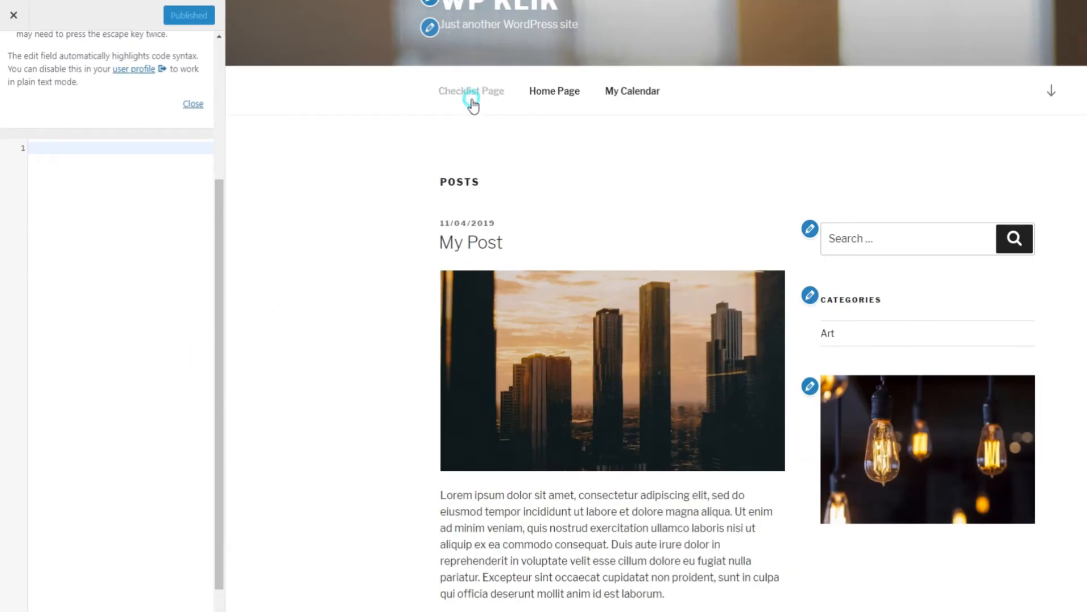
- Preview Checklist Page and add a .myclist rule: orange, bold, 20px Arial with an orange shadow
left_click(471, 91)
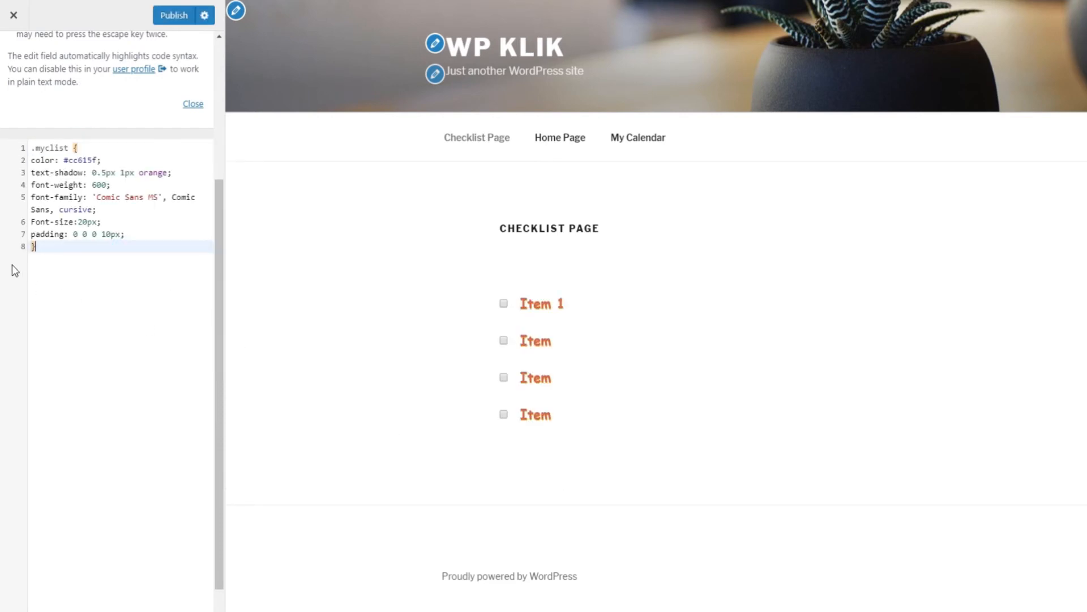
key("ctrl+a")
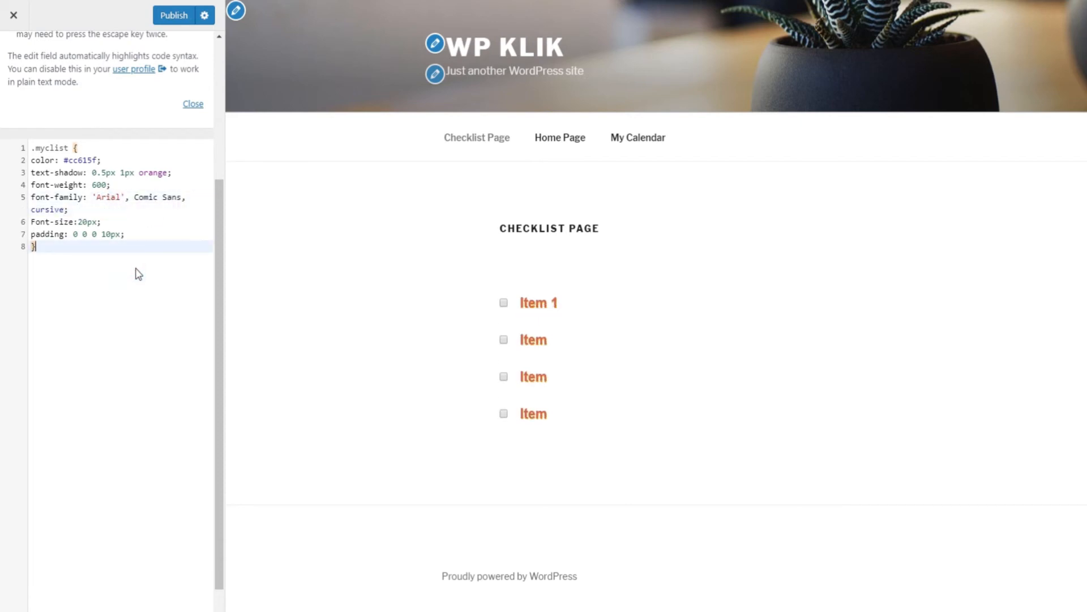
left_click(39, 246)
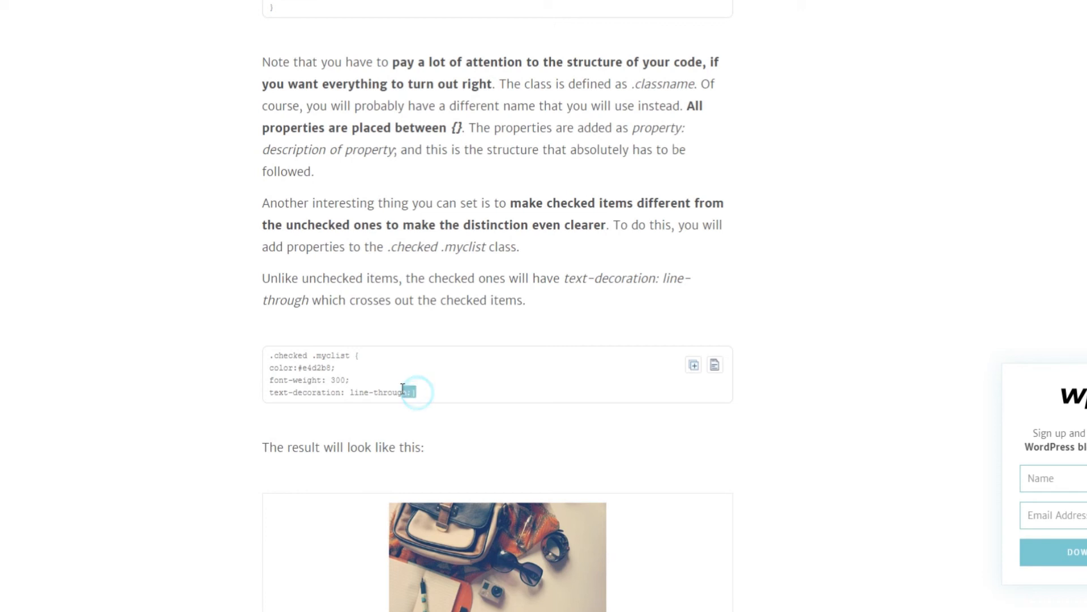
- Add a .checked .myclist grey line-through rule from the tutorial and tick the third item to verify
left_click_drag(271, 355, 416, 393)
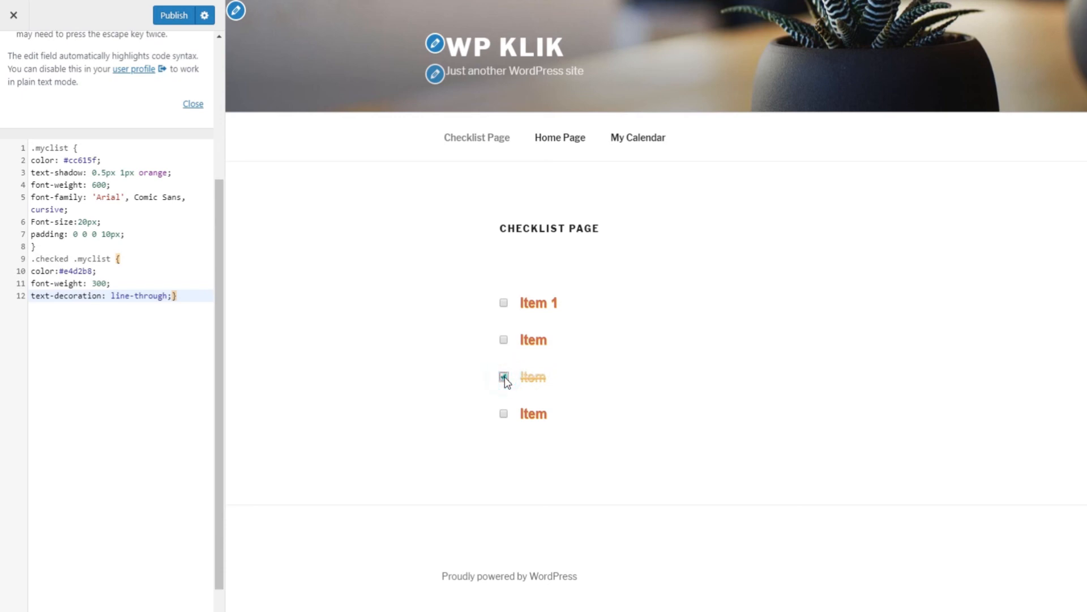
left_click(503, 376)
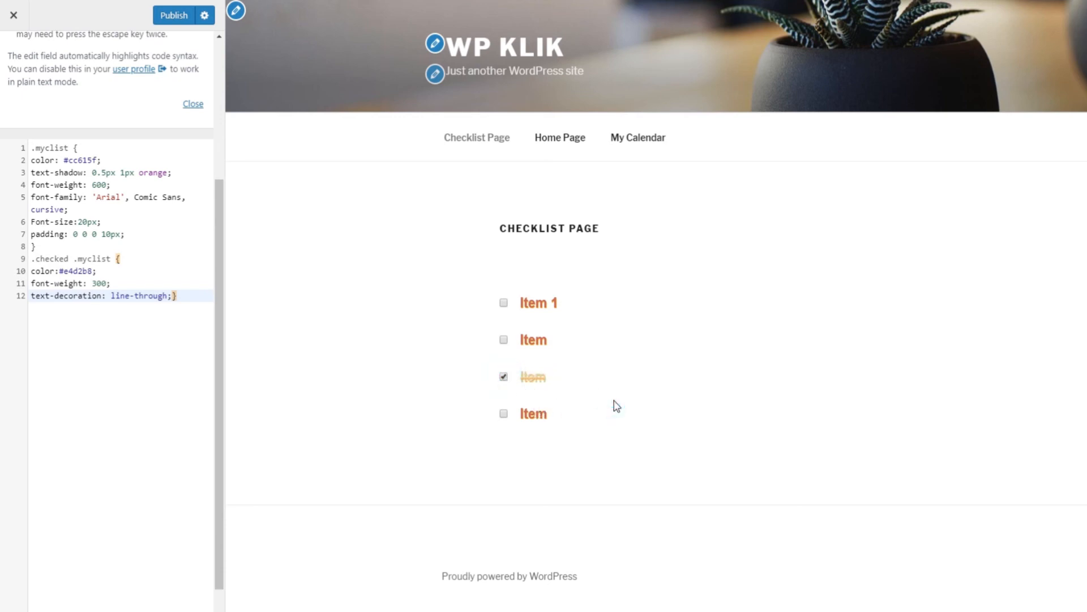
mouse_move(609, 401)
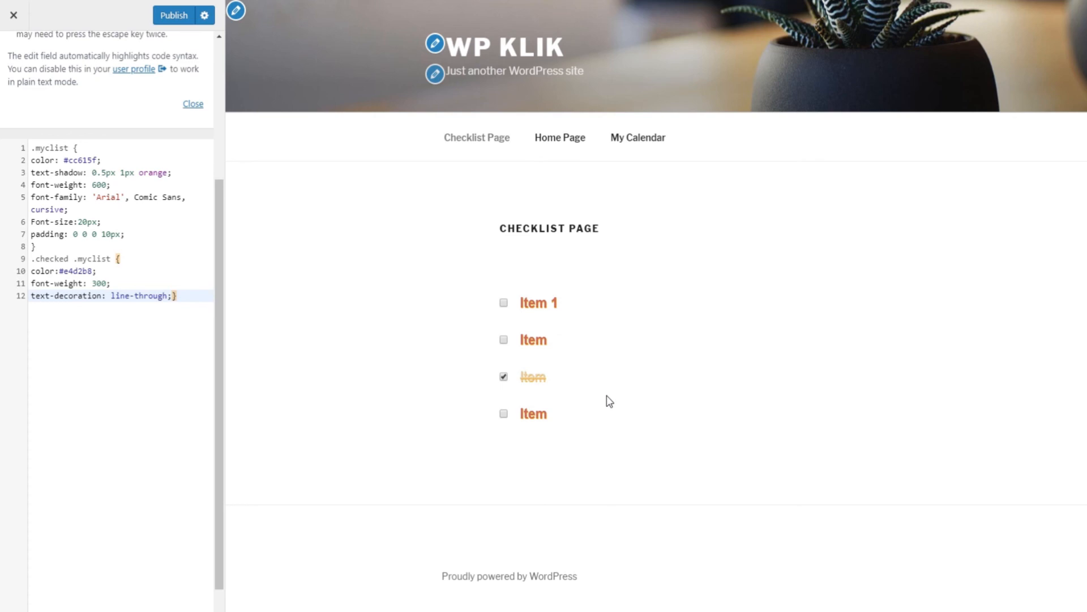